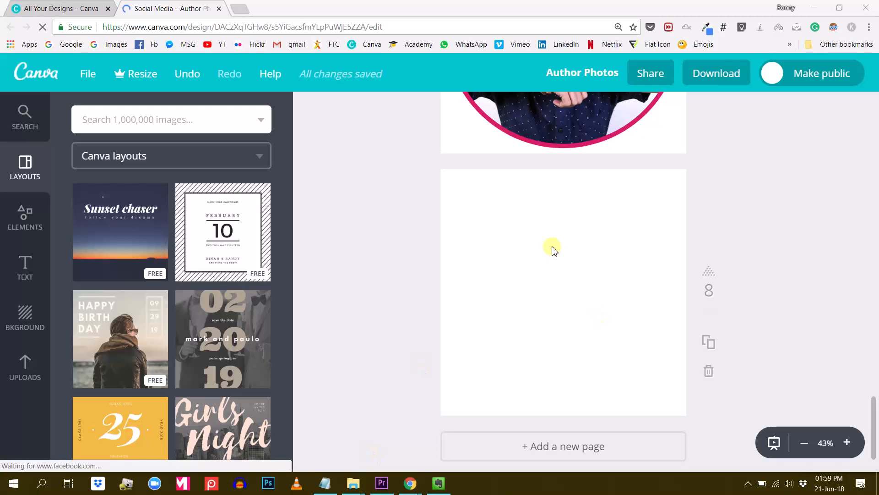
{"action": "mouse_move", "coordinate": [422, 290]}
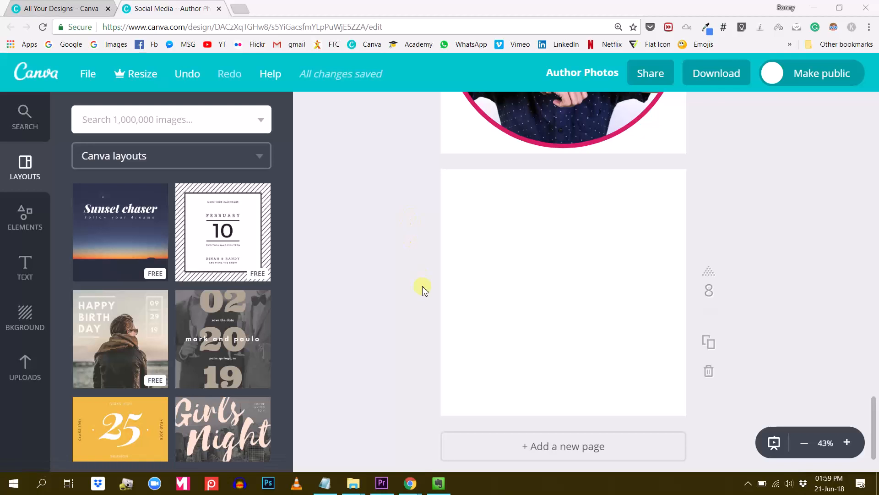
{"action": "mouse_move", "coordinate": [414, 286]}
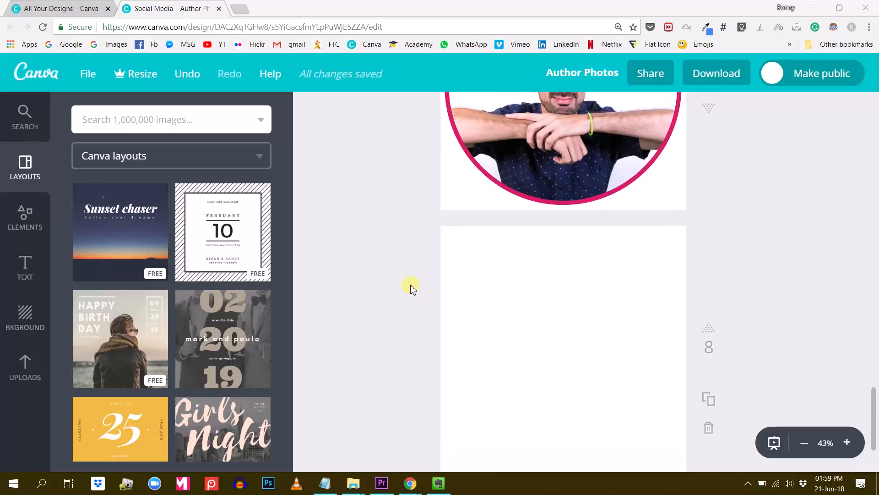
Step: Browse the Elements panel to the Frames collection
{"action": "scroll", "scroll_direction": "down", "scroll_amount": 3}
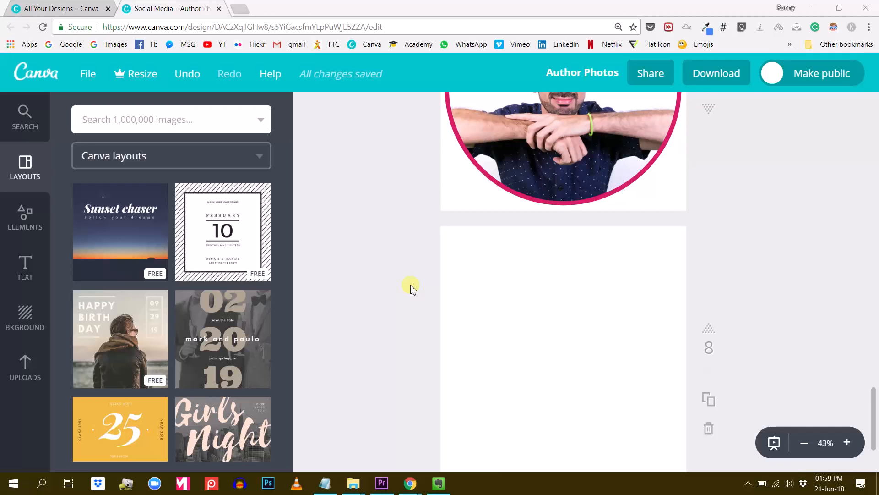
{"action": "scroll", "scroll_direction": "down", "scroll_amount": 3}
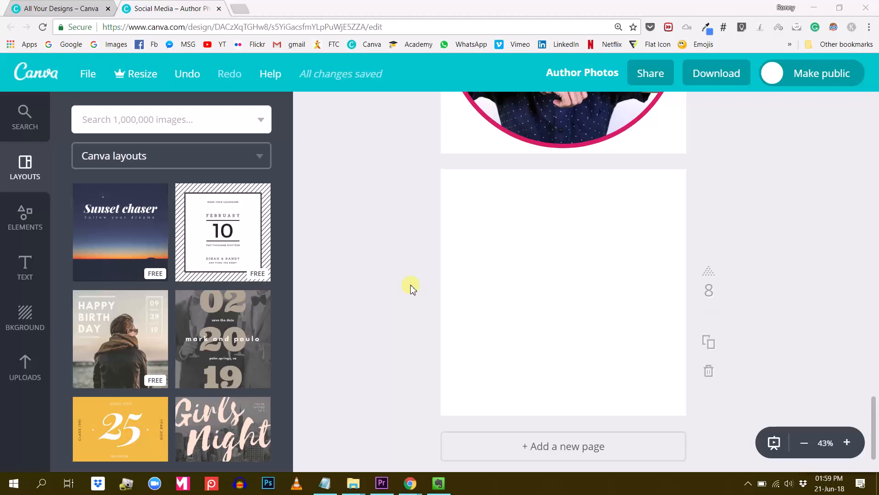
{"action": "mouse_move", "coordinate": [478, 321]}
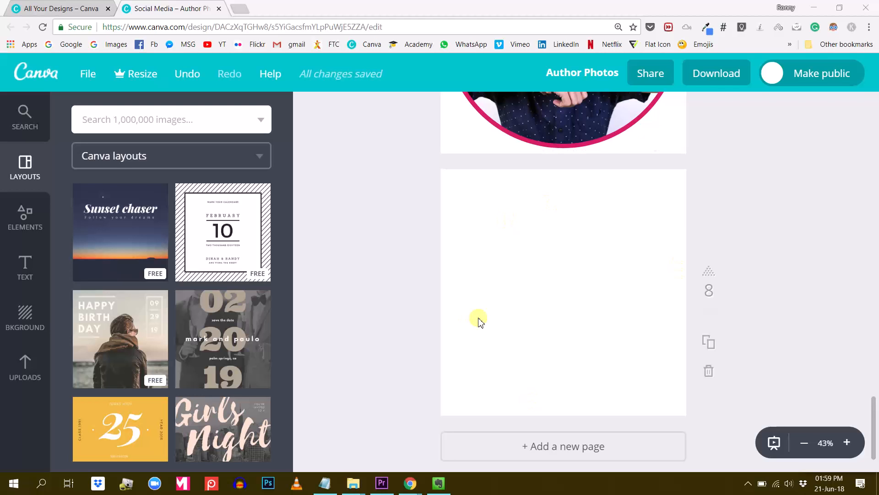
{"action": "mouse_move", "coordinate": [223, 338]}
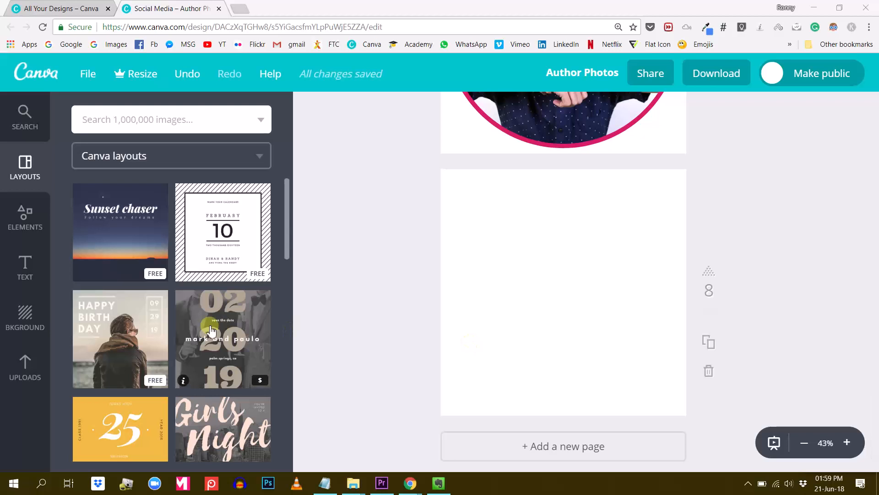
{"action": "mouse_move", "coordinate": [155, 318]}
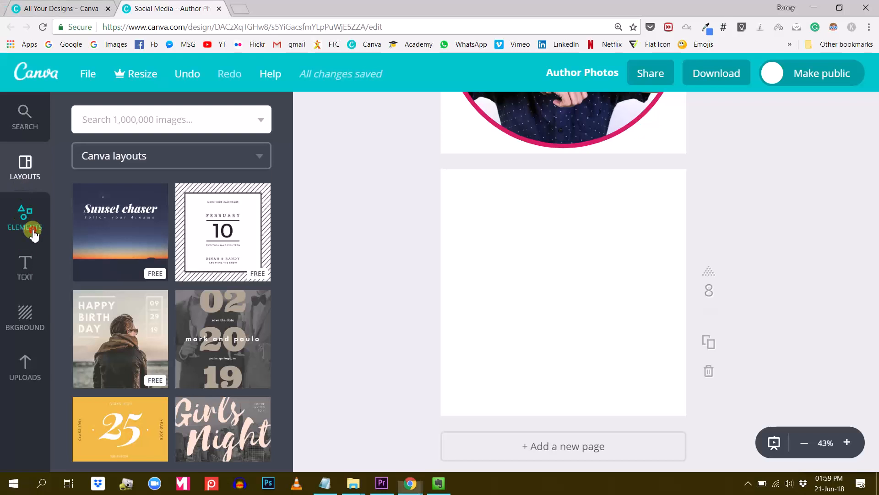
{"action": "left_click", "coordinate": [25, 219]}
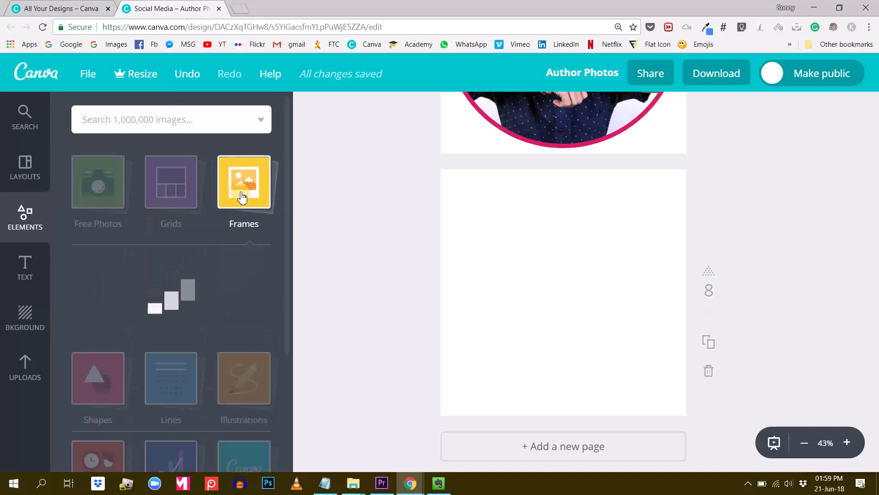
{"action": "left_click", "coordinate": [244, 181]}
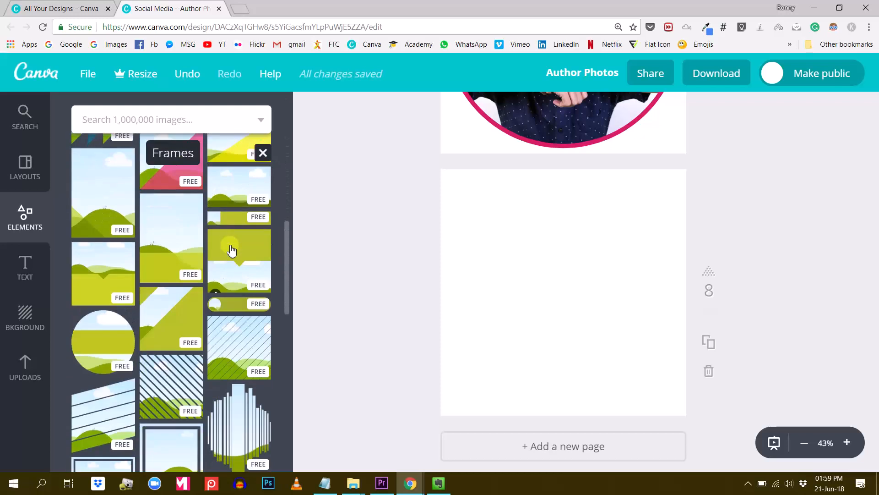
Step: Place a circle frame on the page and show the uploaded images
{"action": "scroll", "scroll_direction": "up", "scroll_amount": 3}
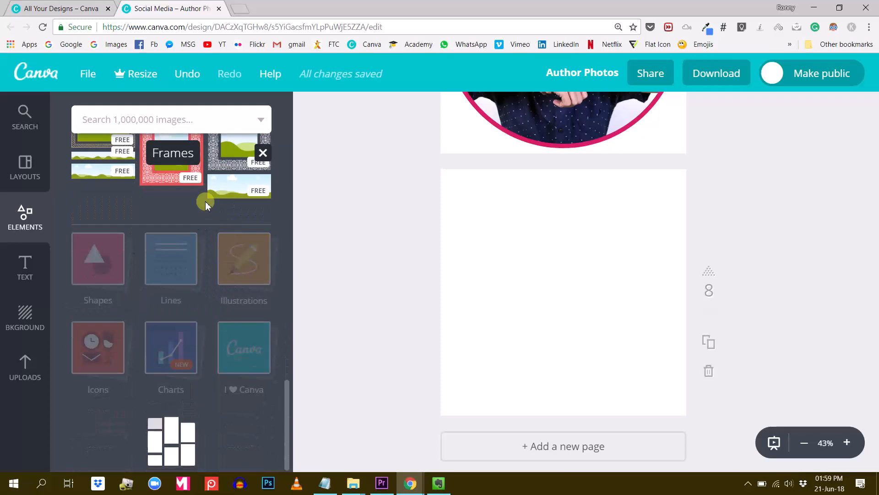
{"action": "scroll", "scroll_direction": "down", "scroll_amount": 3}
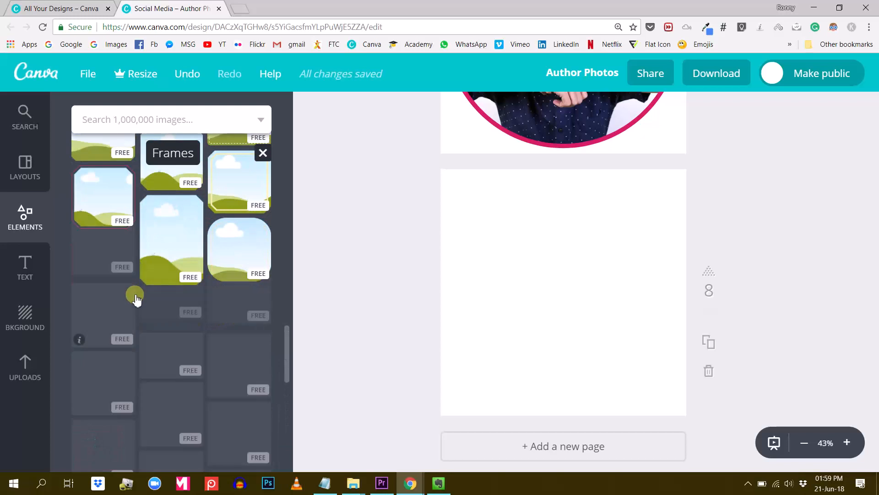
{"action": "scroll", "scroll_direction": "down", "scroll_amount": 3}
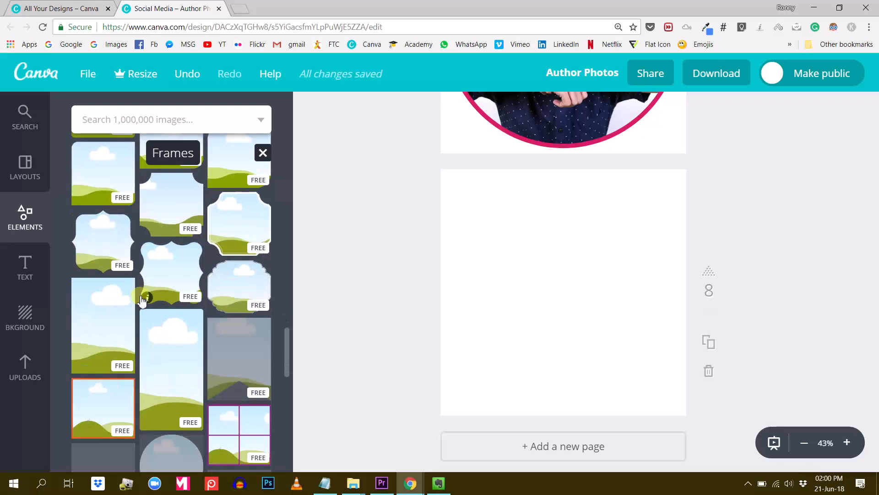
{"action": "scroll", "scroll_direction": "down", "scroll_amount": 3}
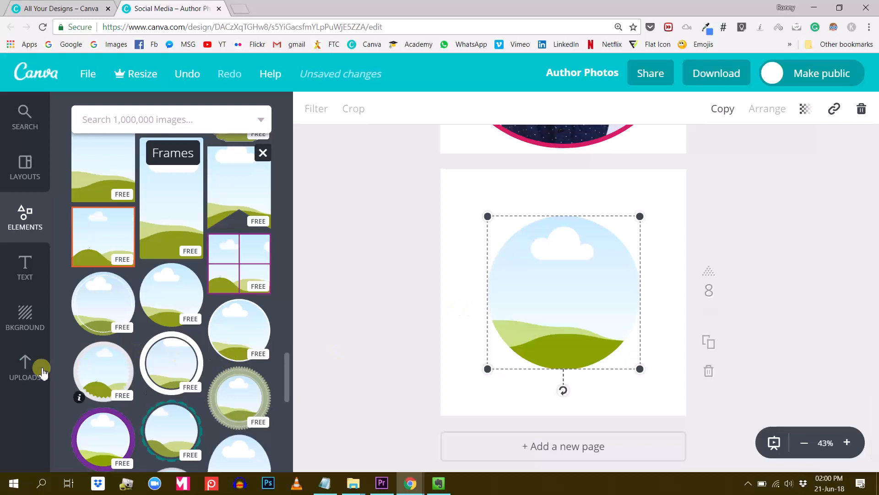
{"action": "left_click", "coordinate": [24, 367]}
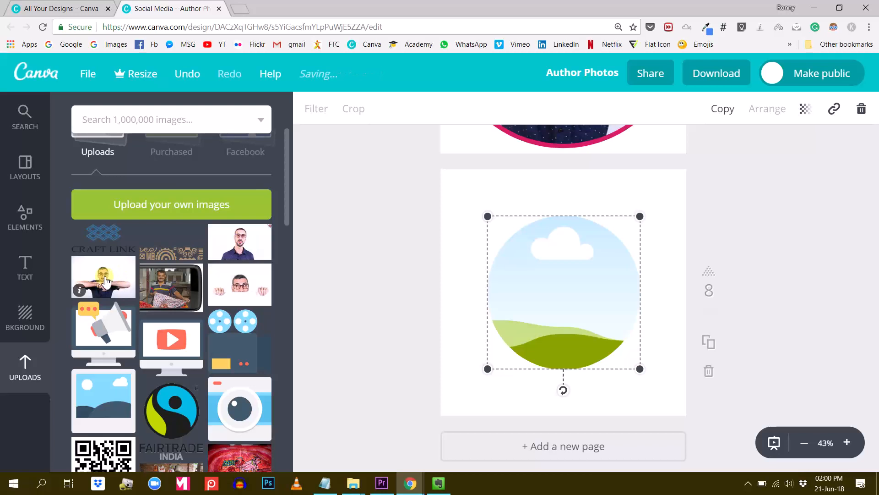
Step: Drop the woman-in-headscarf photo into the circle frame and reposition it
{"action": "scroll", "scroll_direction": "down", "scroll_amount": 3}
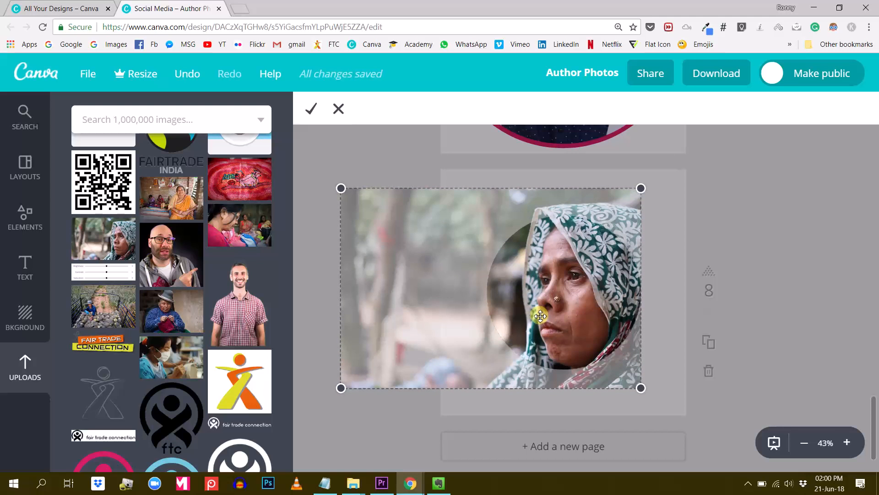
Step: Confirm the photo's position and deselect to show the clean circle crop
{"action": "left_click", "coordinate": [310, 109]}
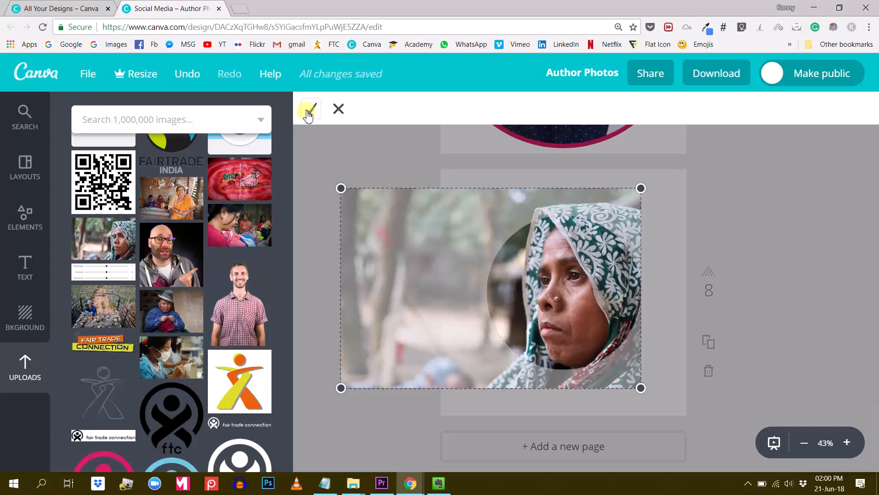
{"action": "left_click", "coordinate": [309, 109]}
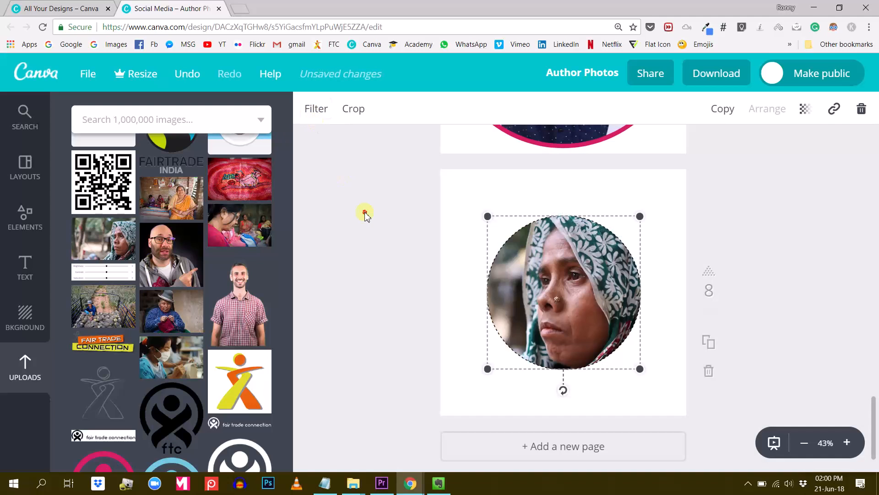
{"action": "left_click", "coordinate": [766, 378]}
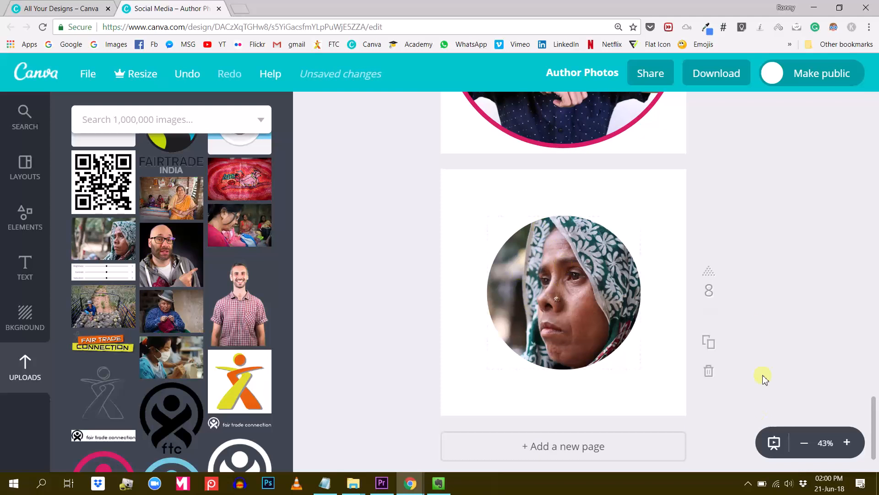
{"action": "left_click", "coordinate": [563, 291]}
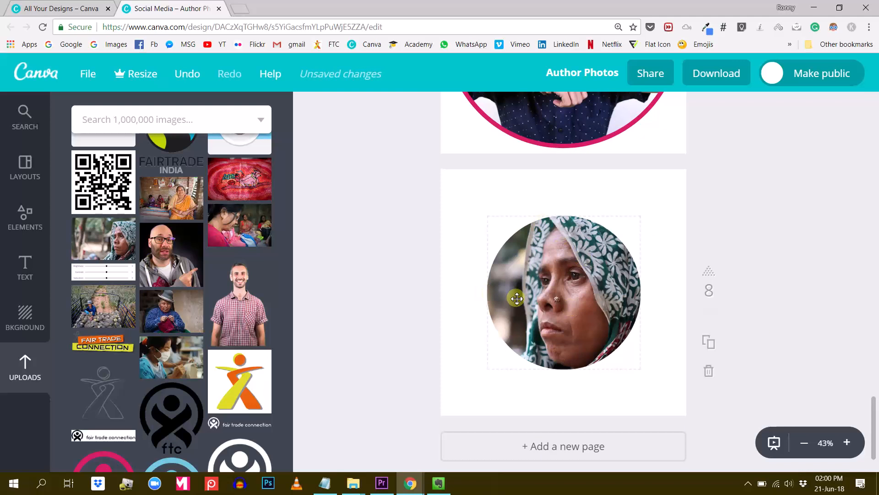